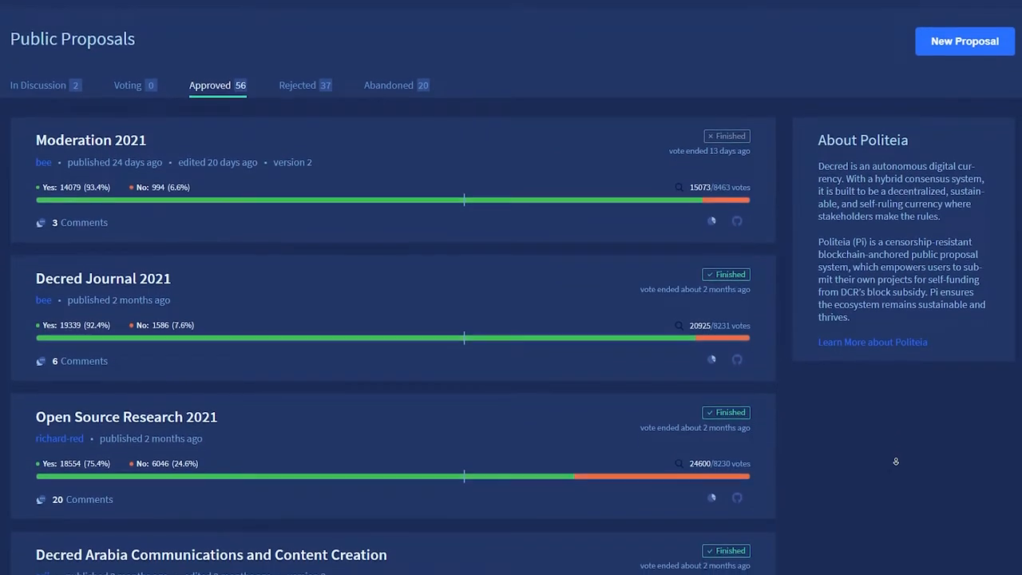
Scroll through the Approved proposals list before moving to In Discussion proposals.
scroll("down", 3)
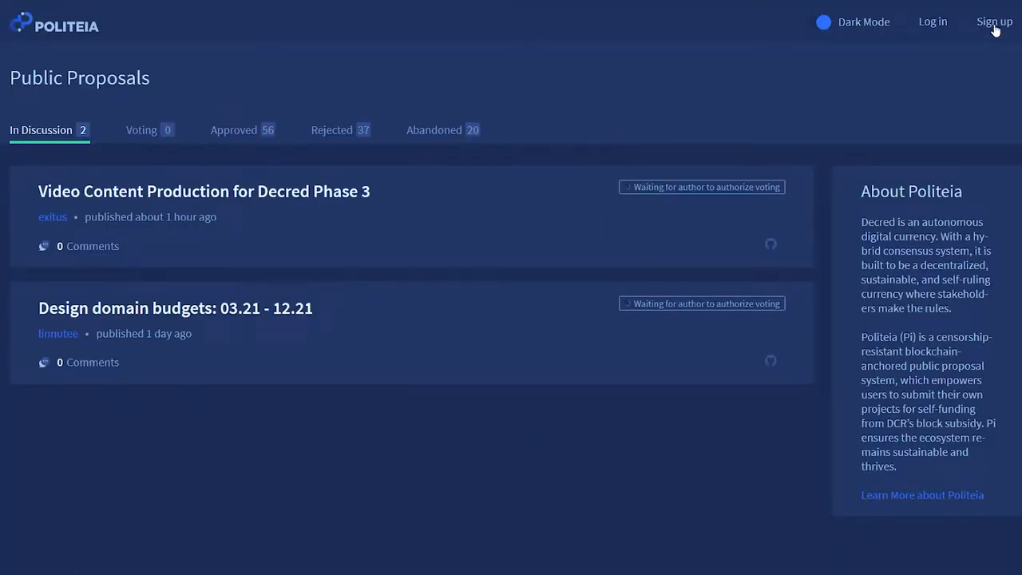
Sign up for a new Politeia account and show the 0.1 DCR registration fee payment details.
left_click(993, 21)
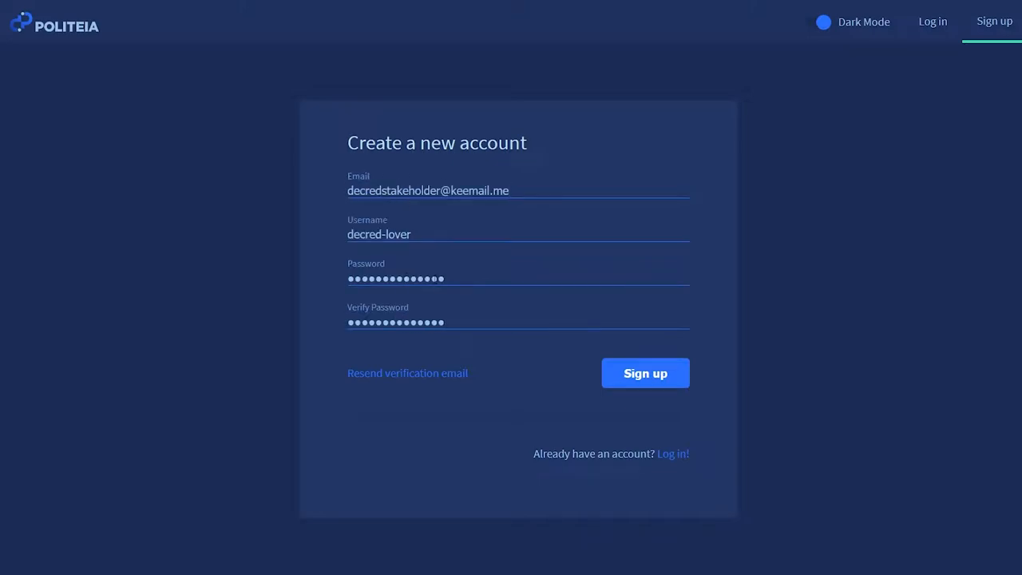
left_click(645, 373)
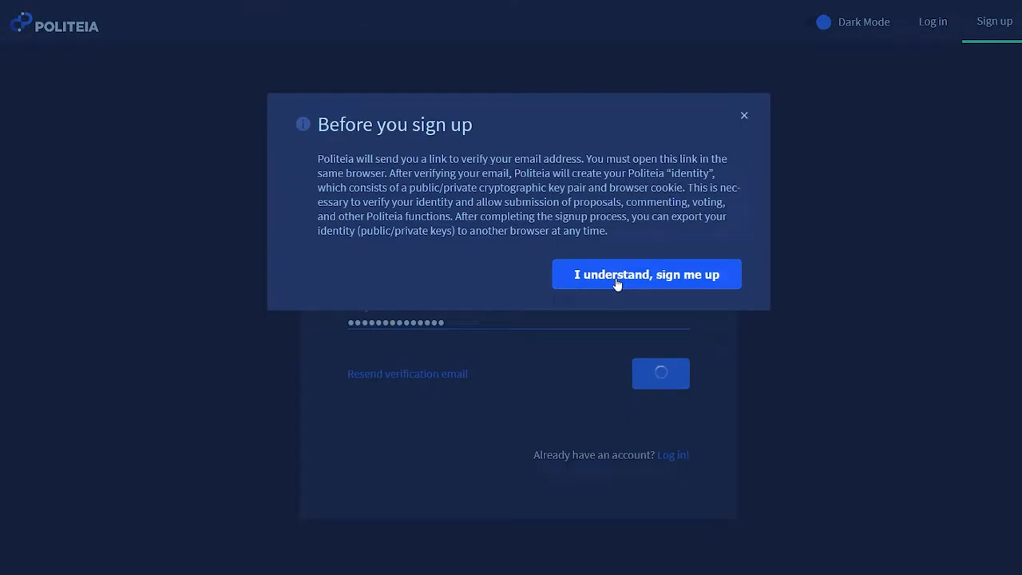
left_click(646, 274)
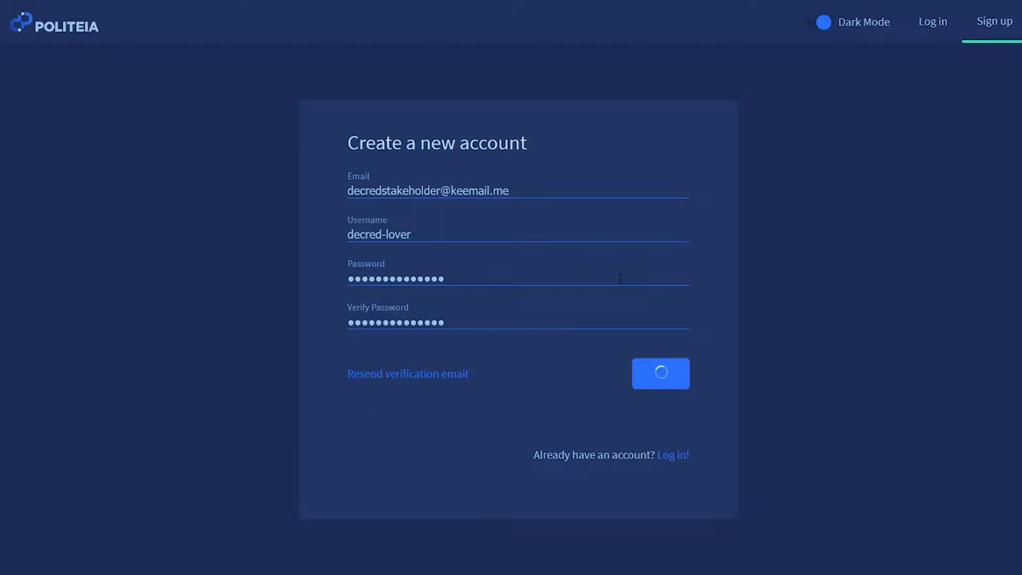
left_click(660, 373)
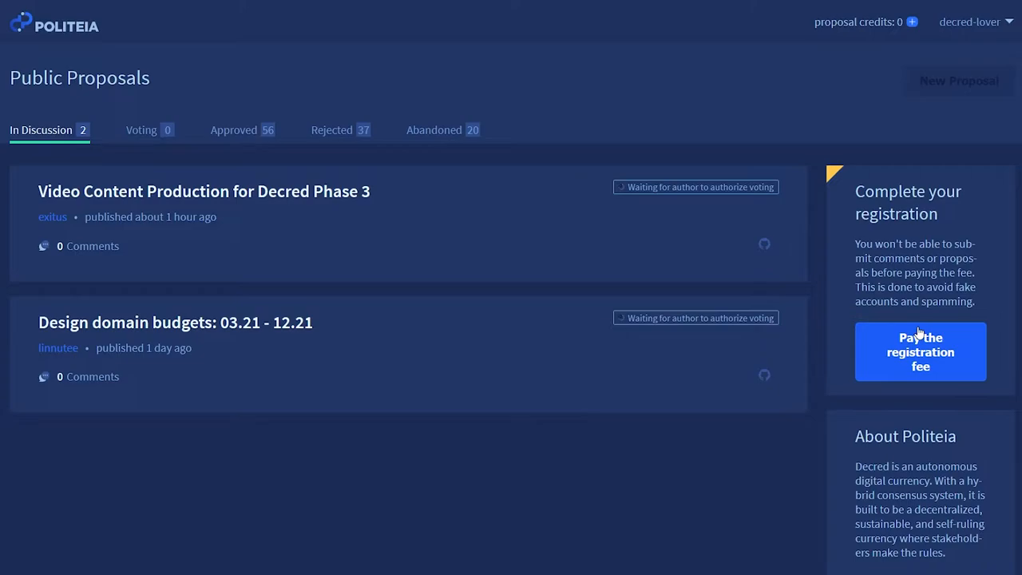
left_click(920, 351)
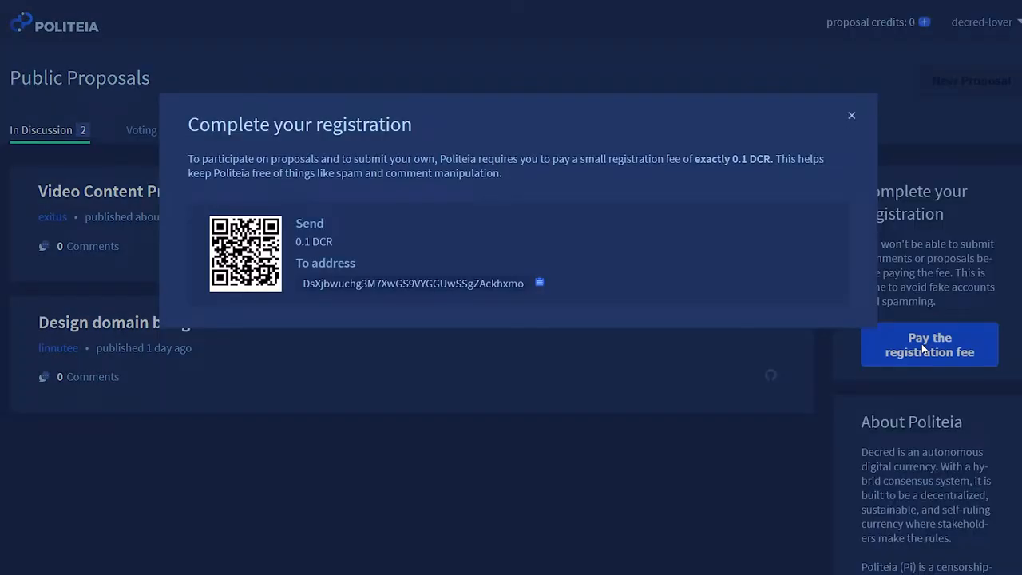
left_click(539, 282)
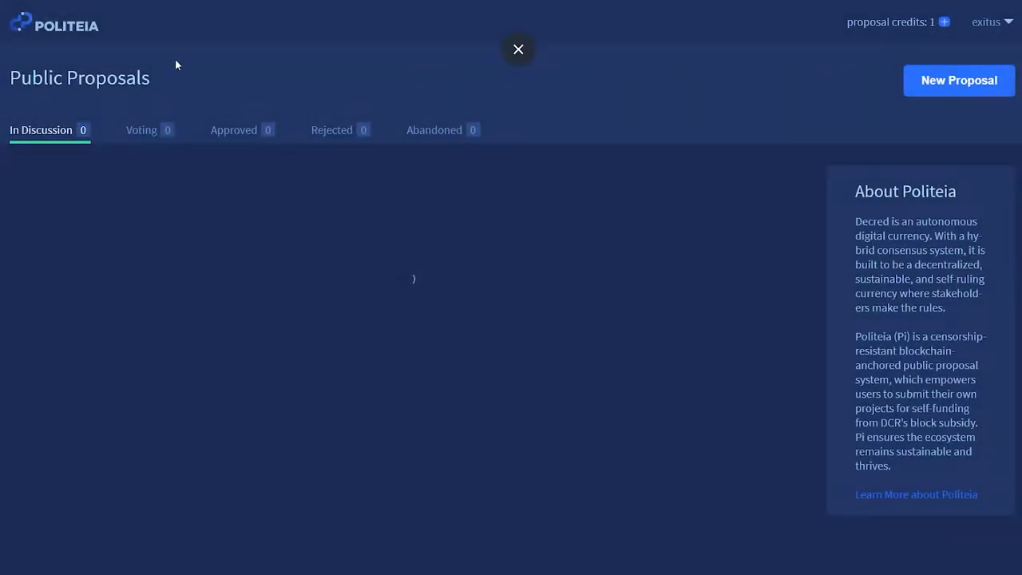
Buy one proposal credit from the Credits tab and copy its payment address.
left_click(959, 79)
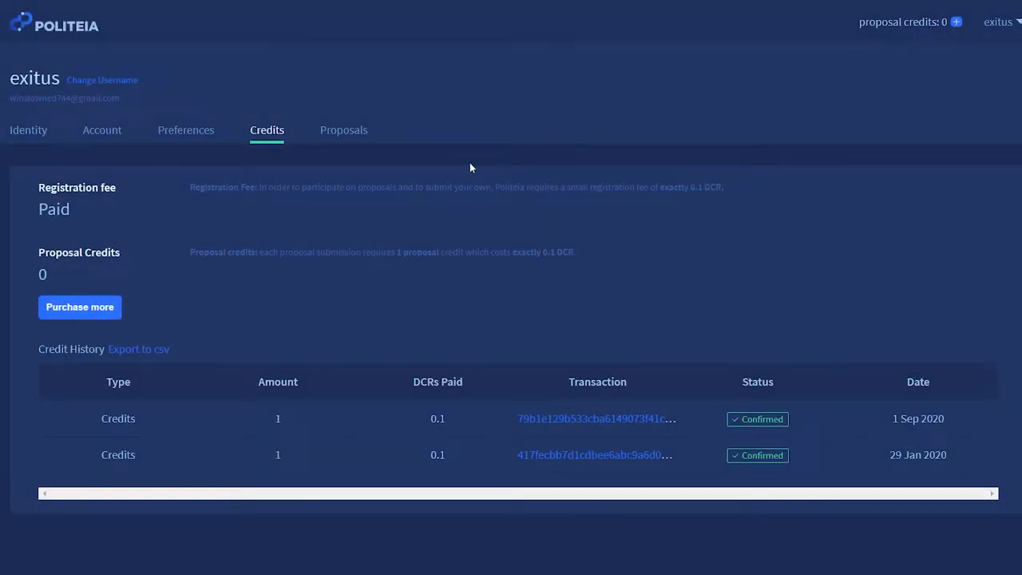
mouse_move(80, 307)
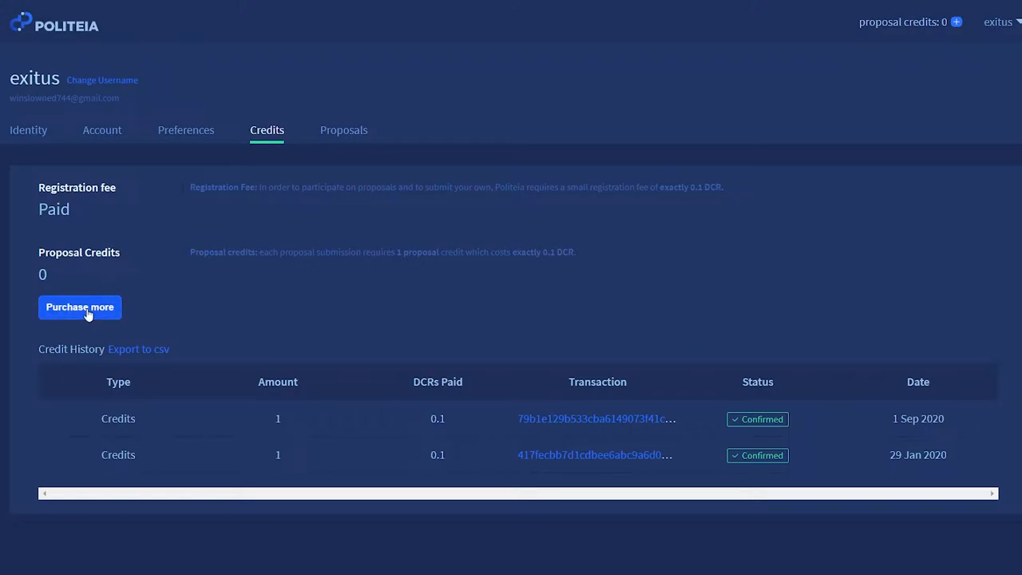
left_click(79, 307)
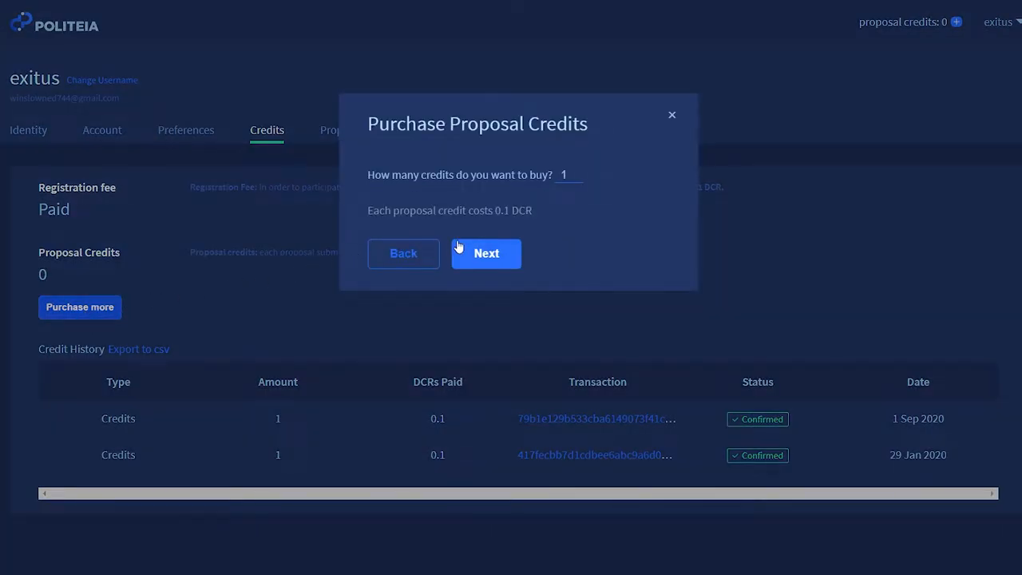
left_click(486, 253)
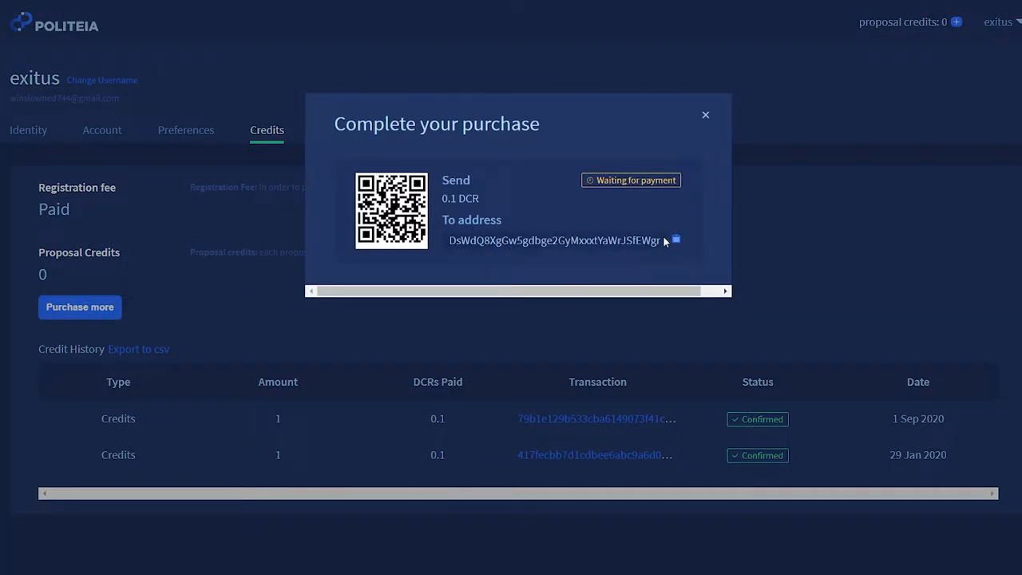
left_click(724, 349)
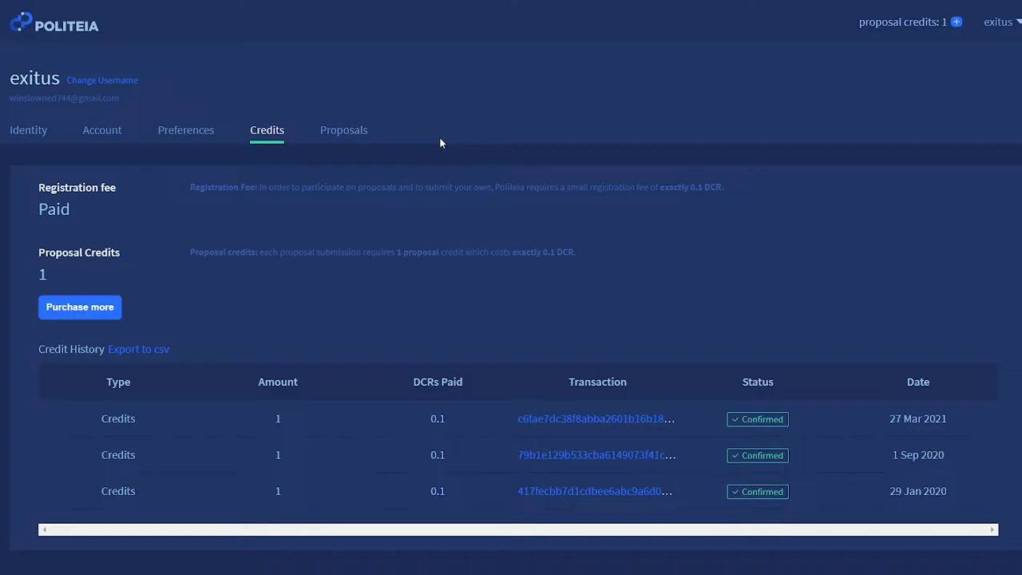
Start a new proposal from the proposals list and consult the proposal guidelines.
left_click(343, 130)
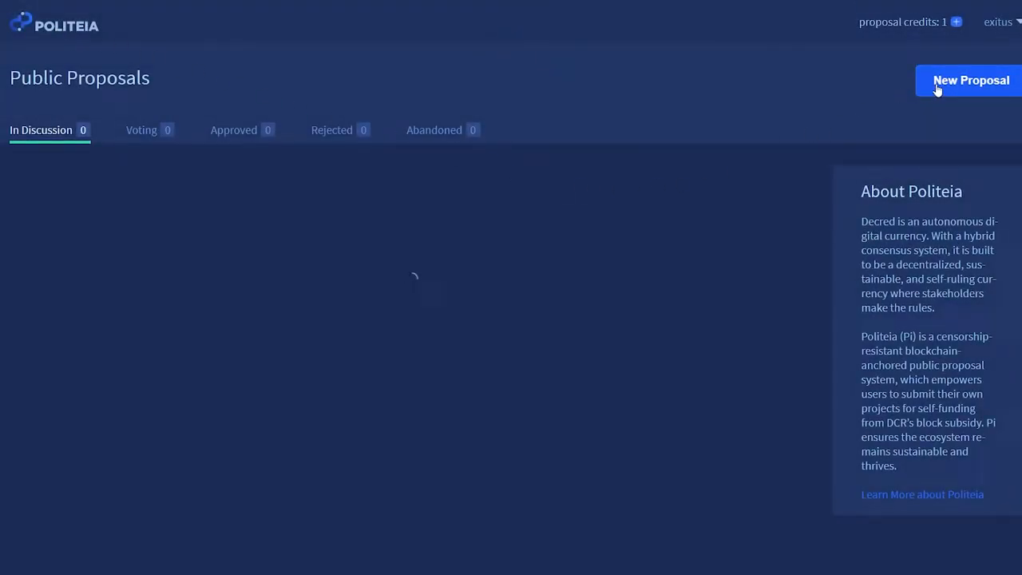
left_click(971, 80)
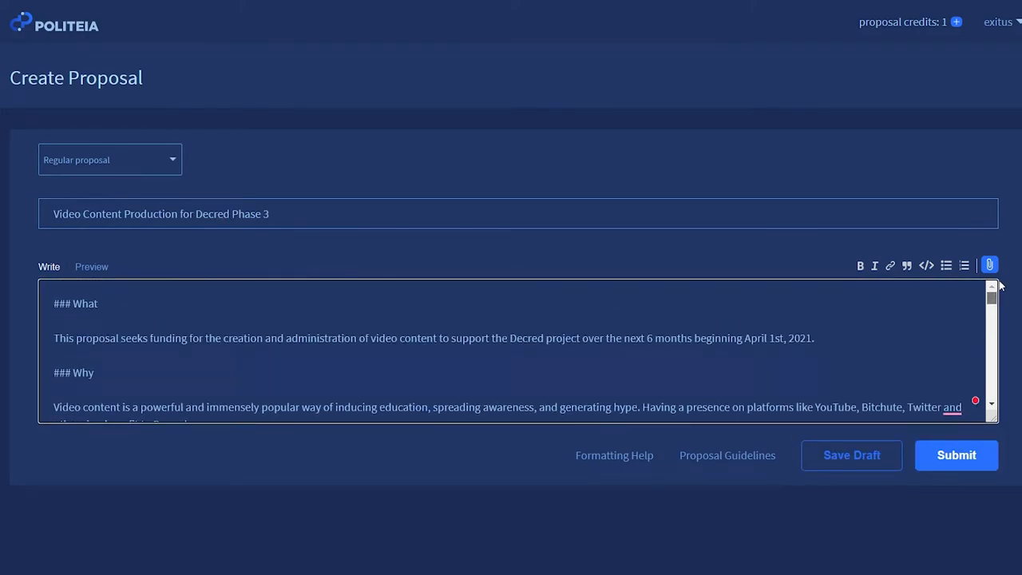
left_click(614, 455)
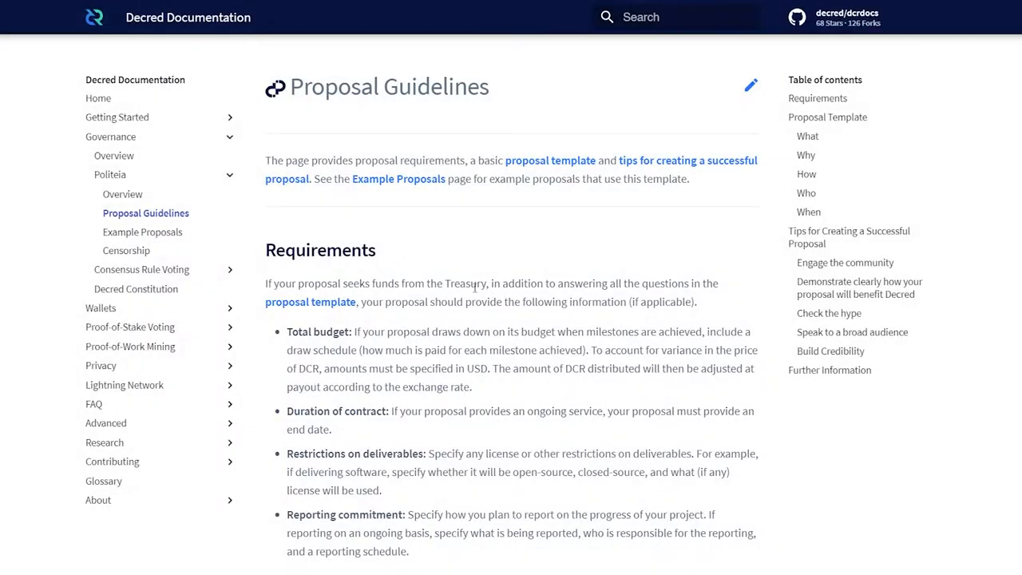
mouse_move(410, 274)
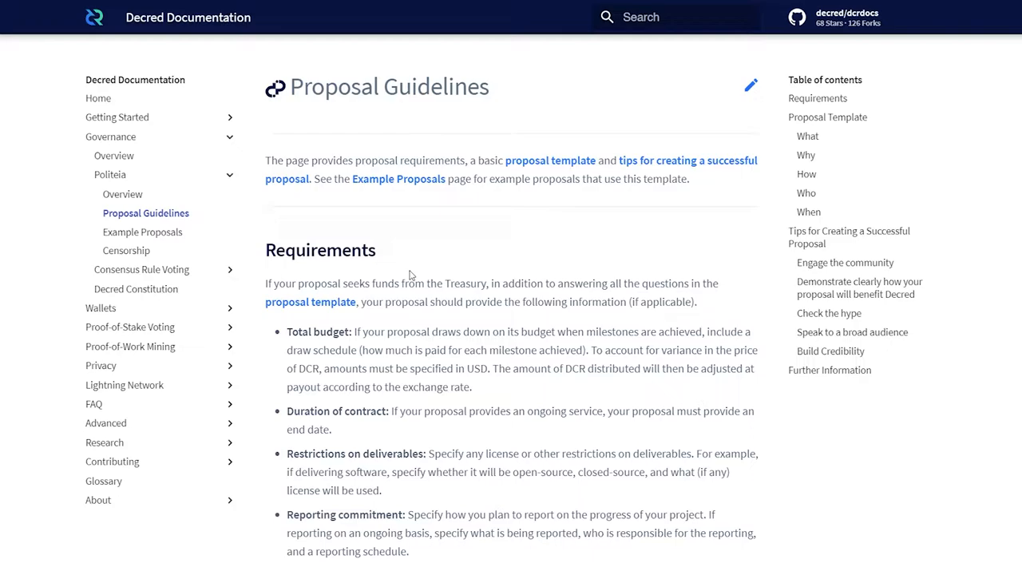
scroll("down", 3)
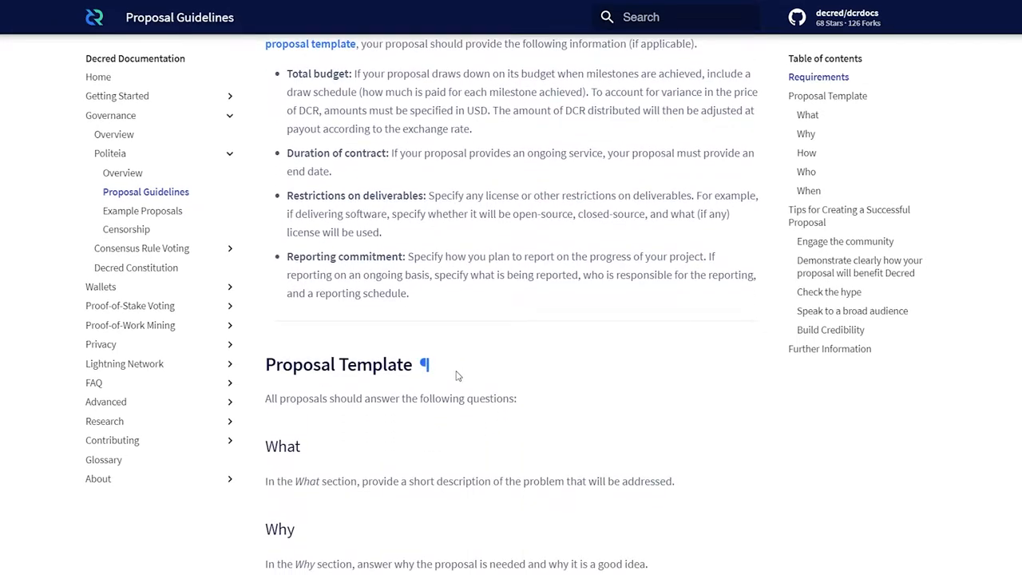
scroll("down", 3)
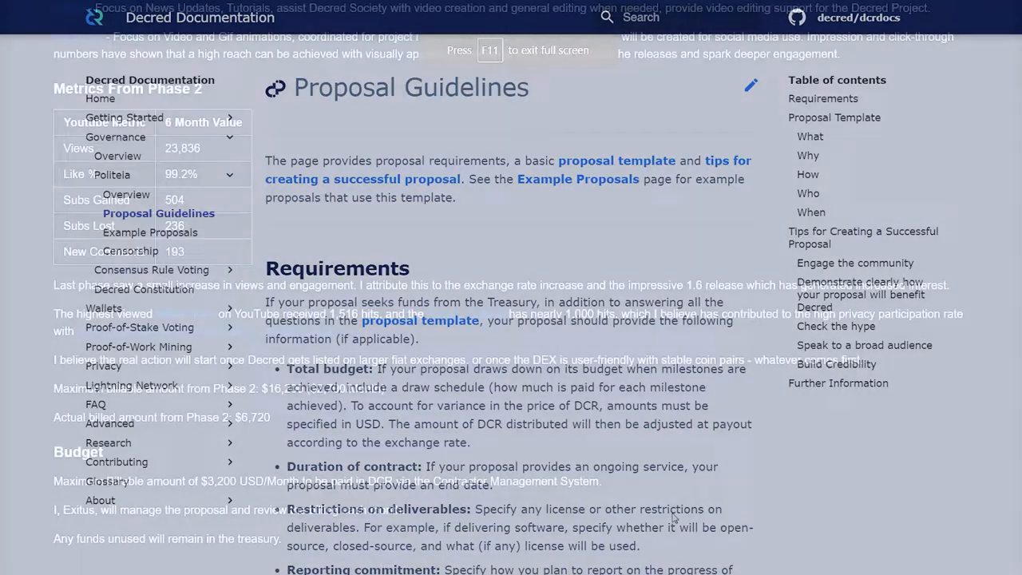
Exit full screen and scroll the Video Content Production Phase 3 proposal sections.
scroll("down", 3)
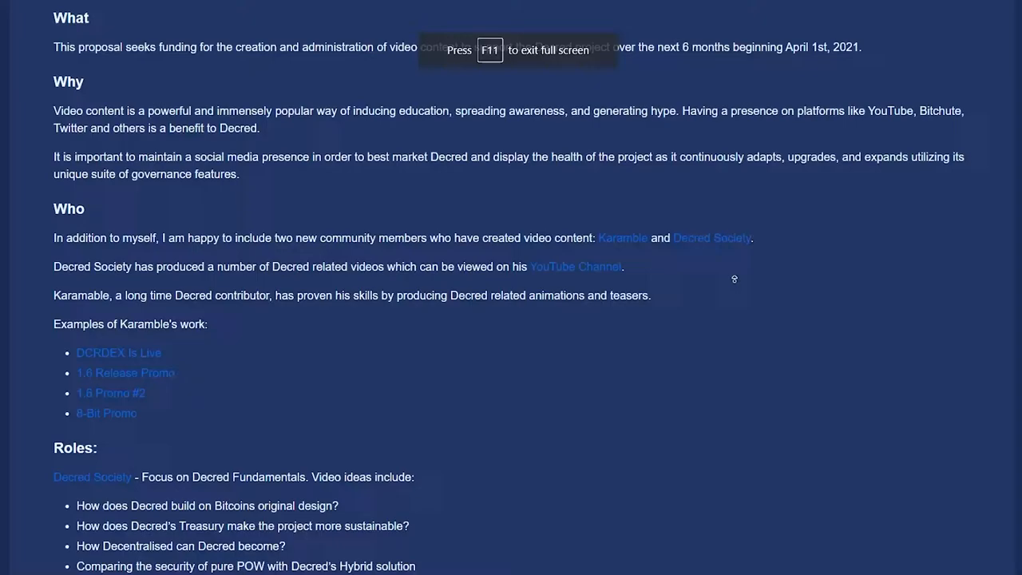
key("F11")
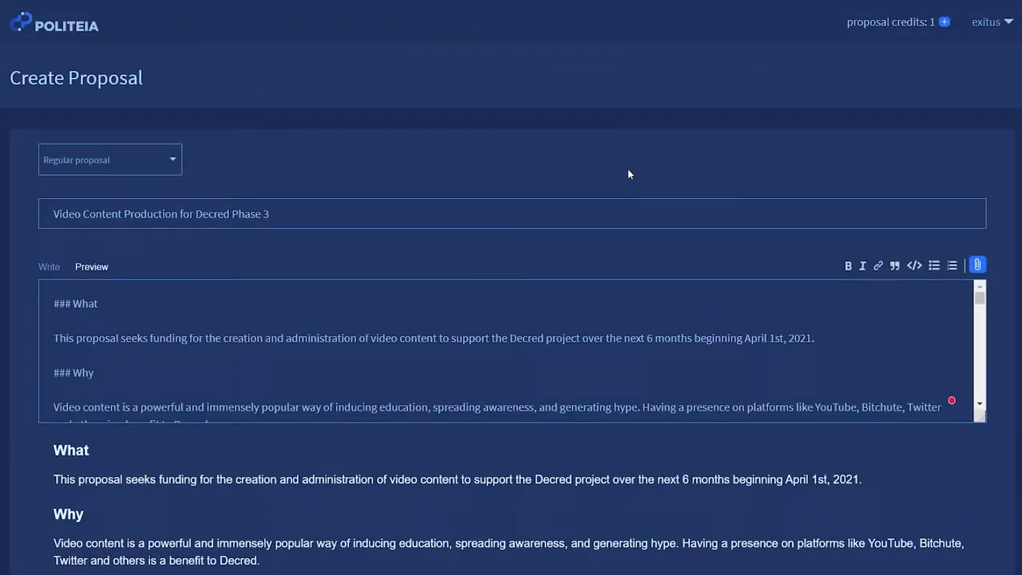
scroll("down", 3)
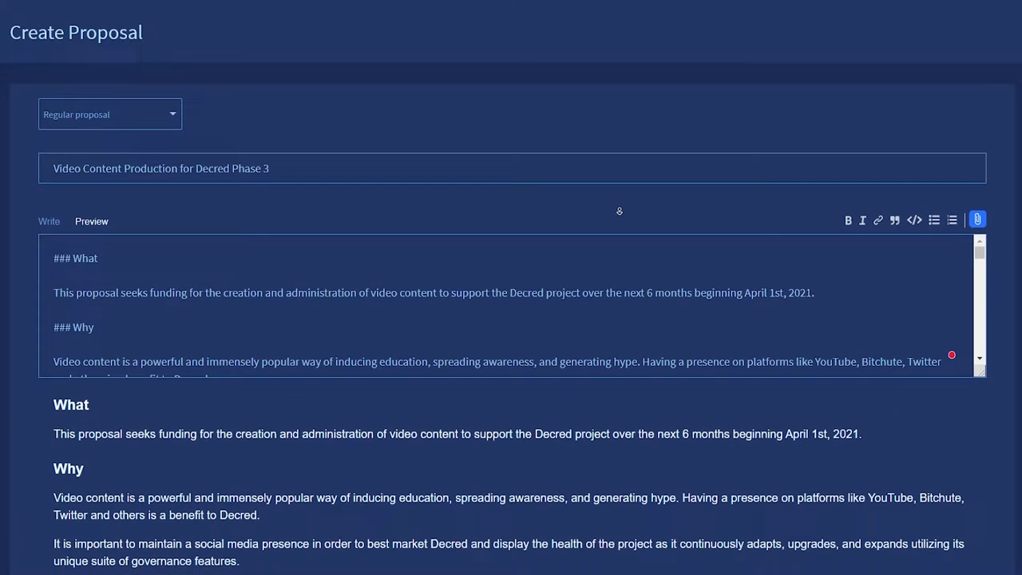
scroll("down", 3)
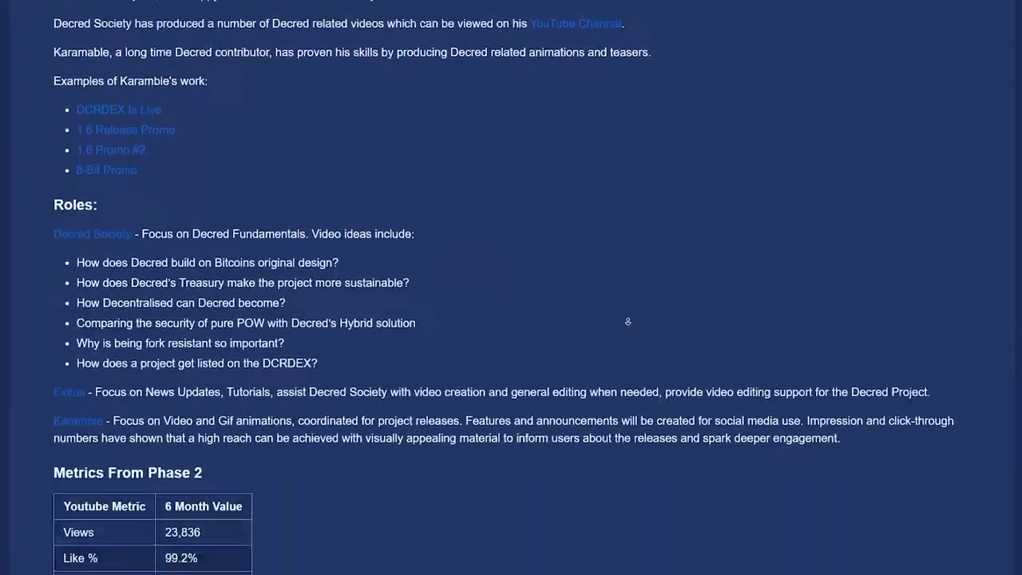
scroll("down", 3)
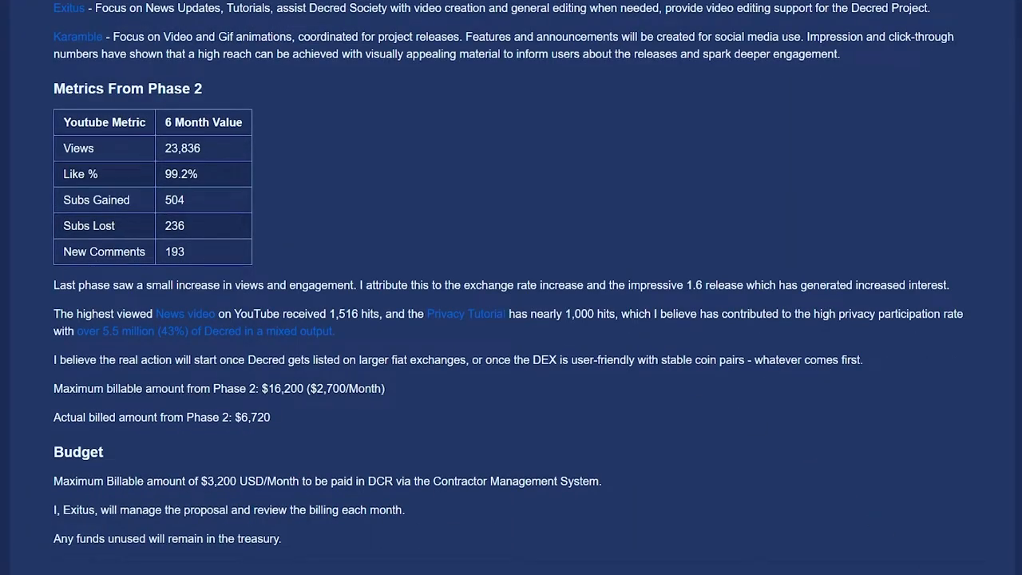
scroll("up", 3)
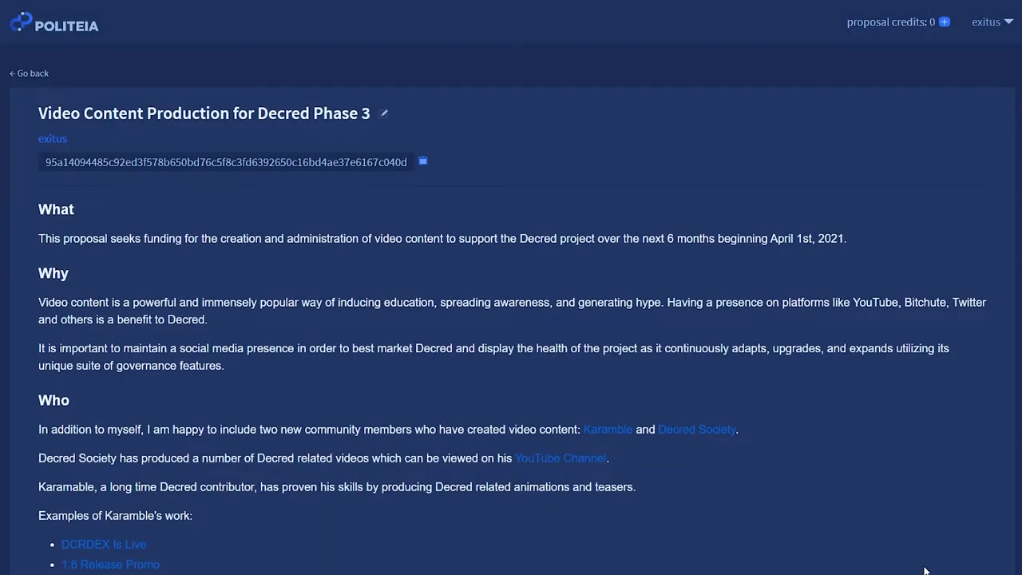
mouse_move(883, 498)
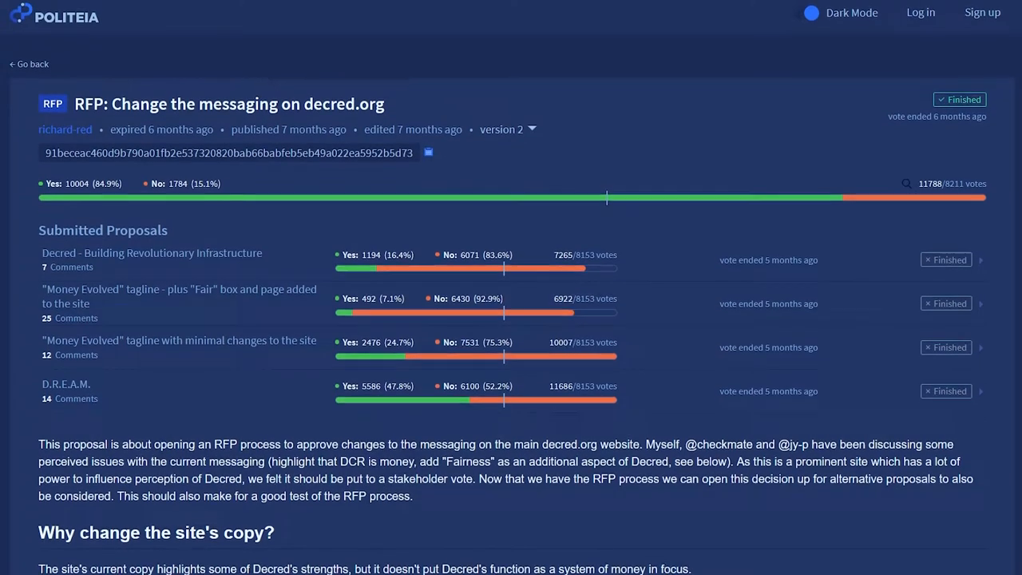
Scroll down the RFP: Change the messaging on decred.org proposal page.
scroll("down", 3)
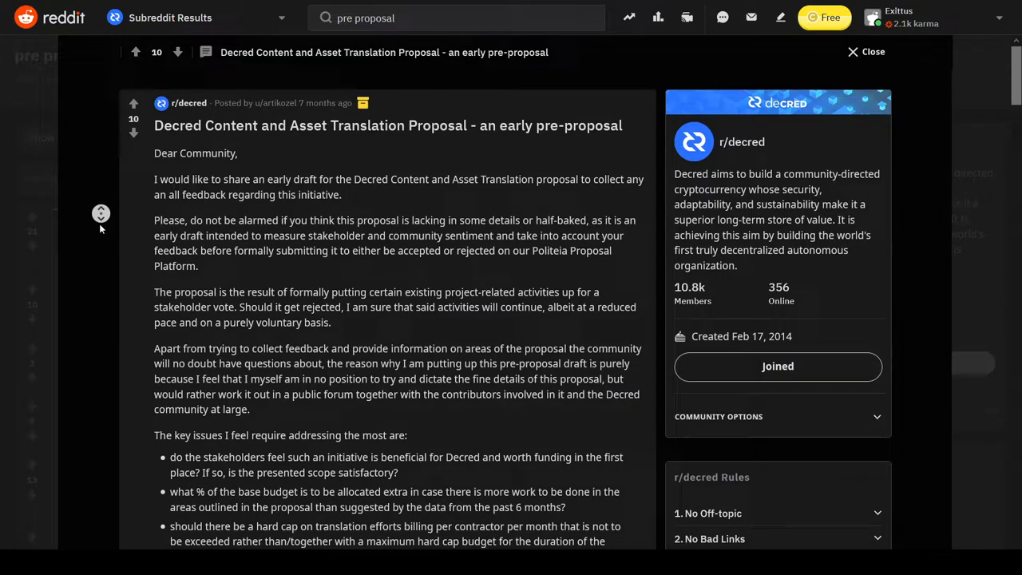
Scroll through the Decred Content and Asset Translation pre-proposal post on r/decred.
scroll("down", 3)
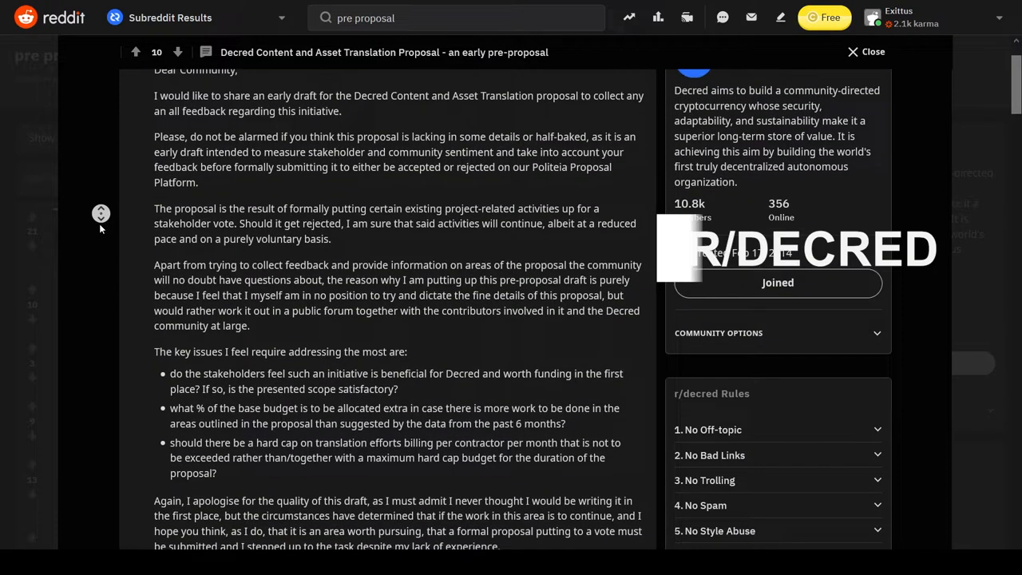
scroll("down", 3)
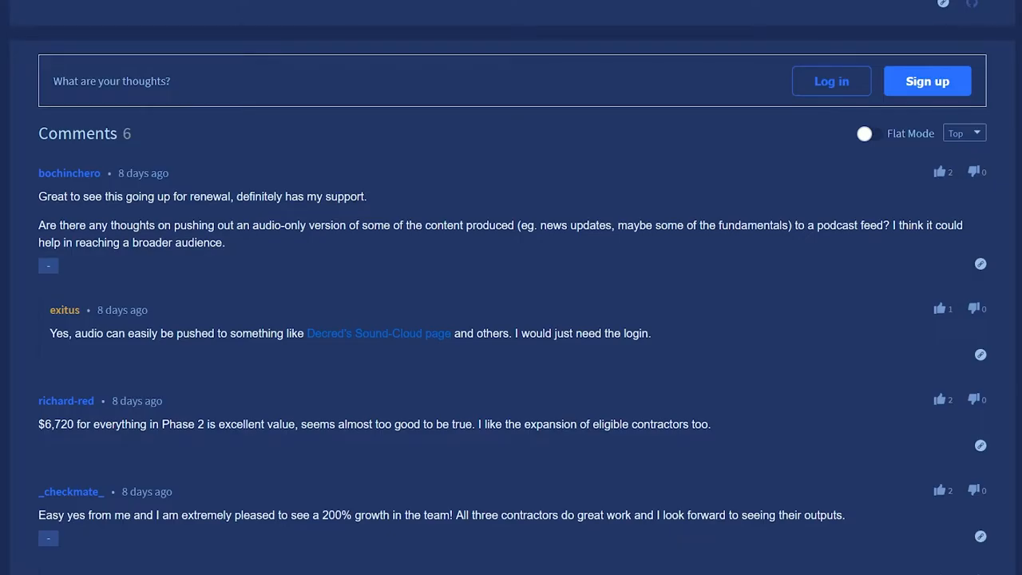
Review the Video Content Phase 3 comments, then authorize and confirm the vote start.
scroll("down", 3)
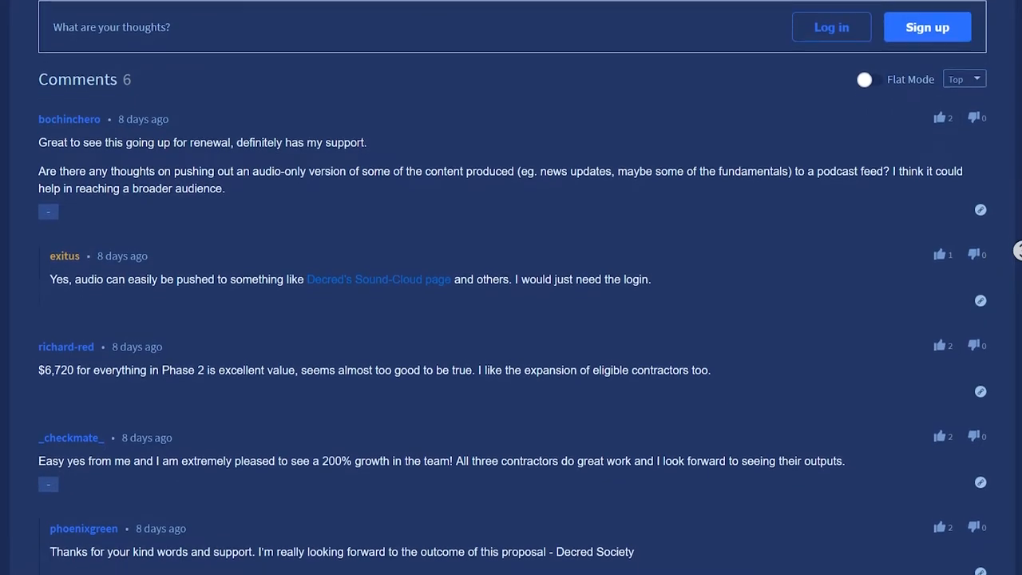
scroll("down", 3)
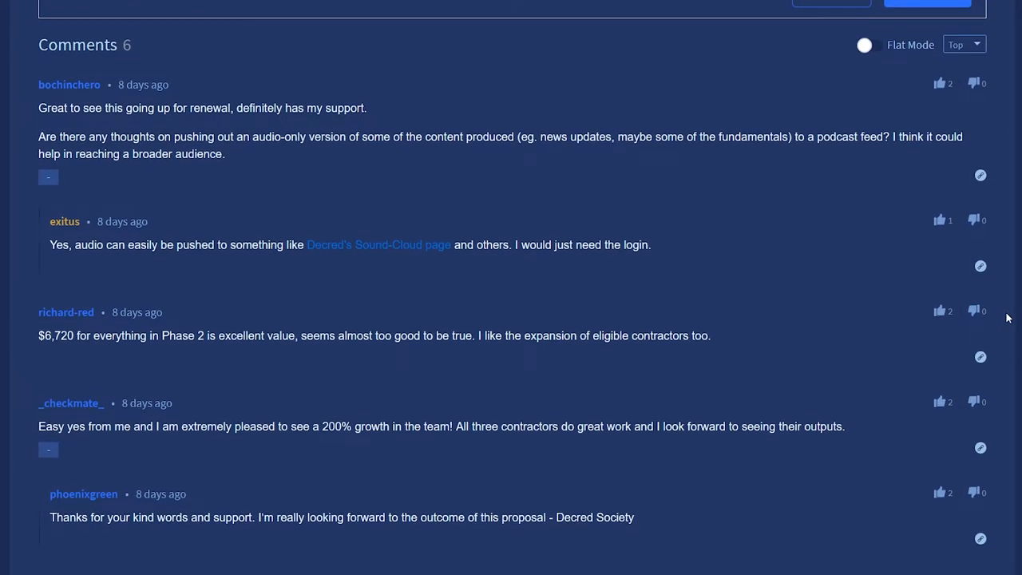
mouse_move(1009, 313)
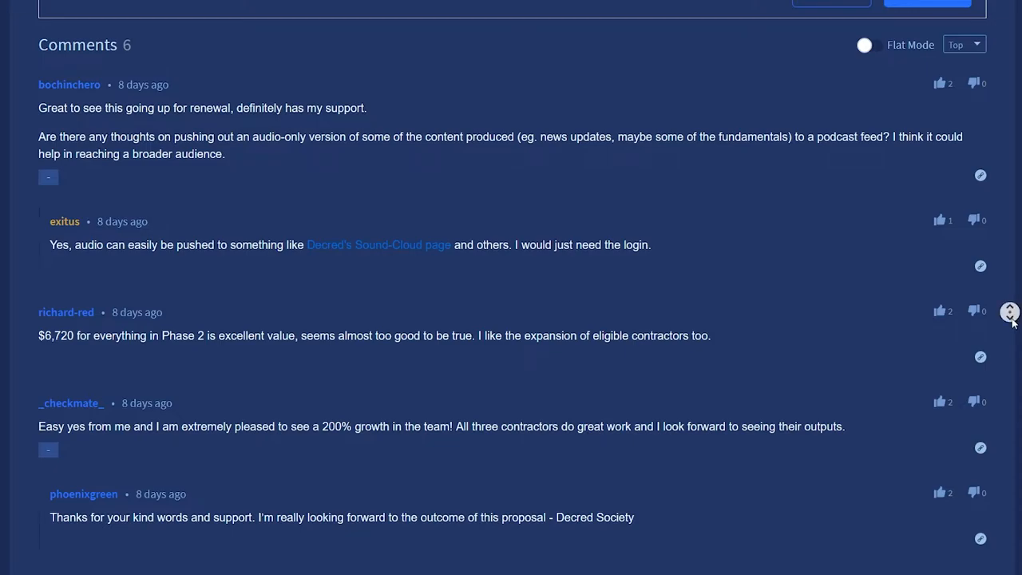
scroll("down", 3)
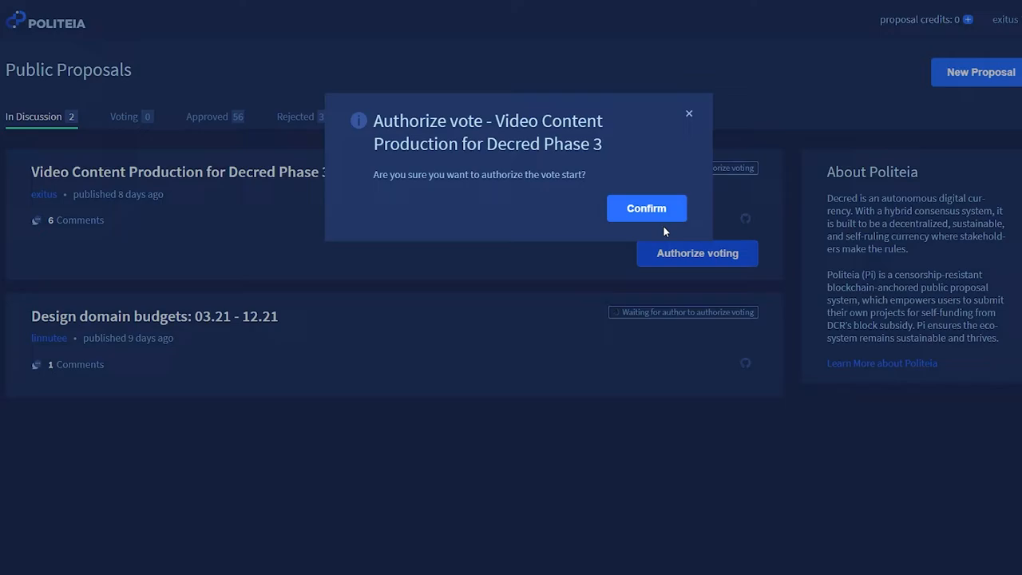
left_click(645, 207)
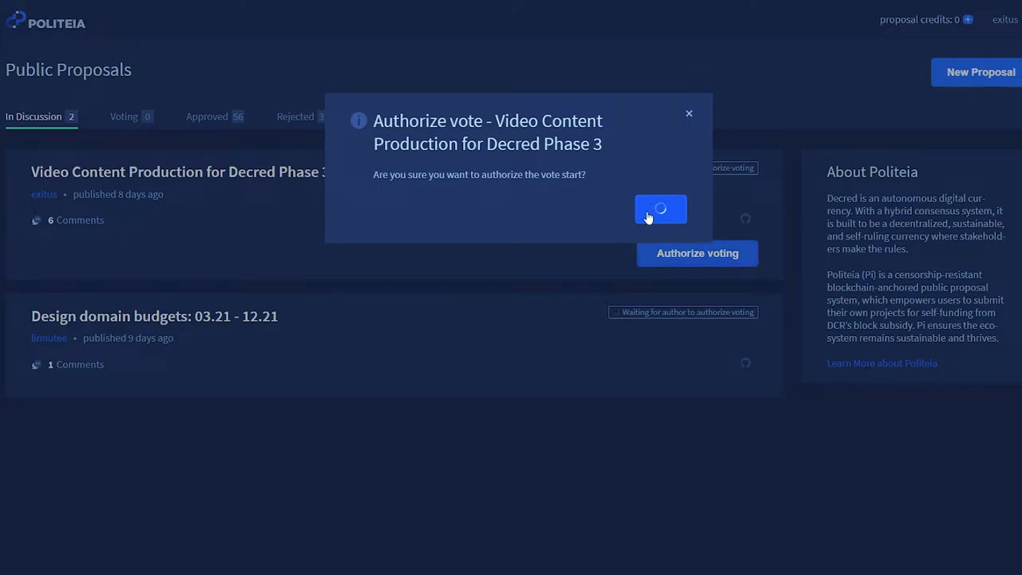
left_click(660, 209)
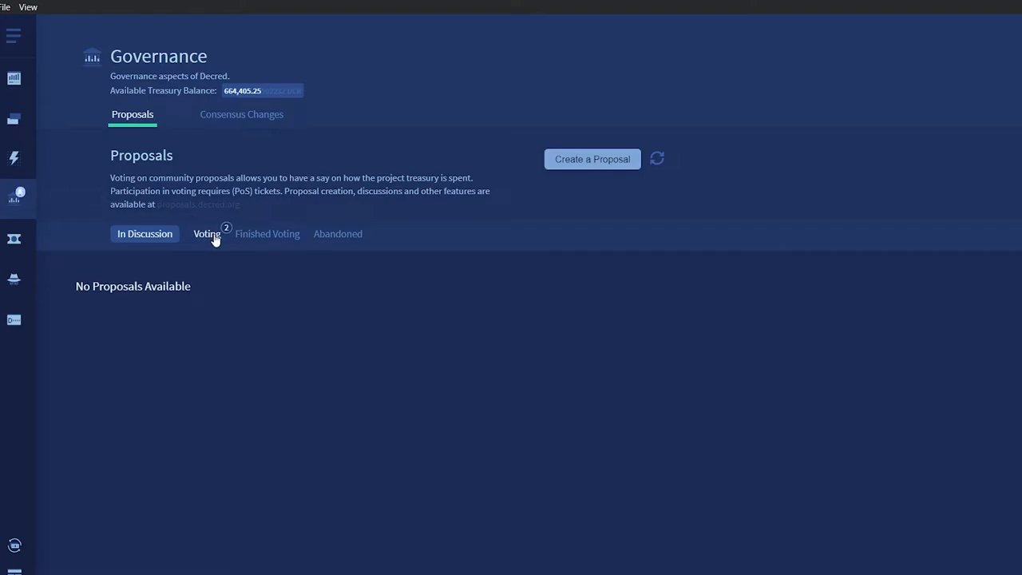
Show the Voting proposals in Decrediton and open Video Content Production's details.
left_click(206, 233)
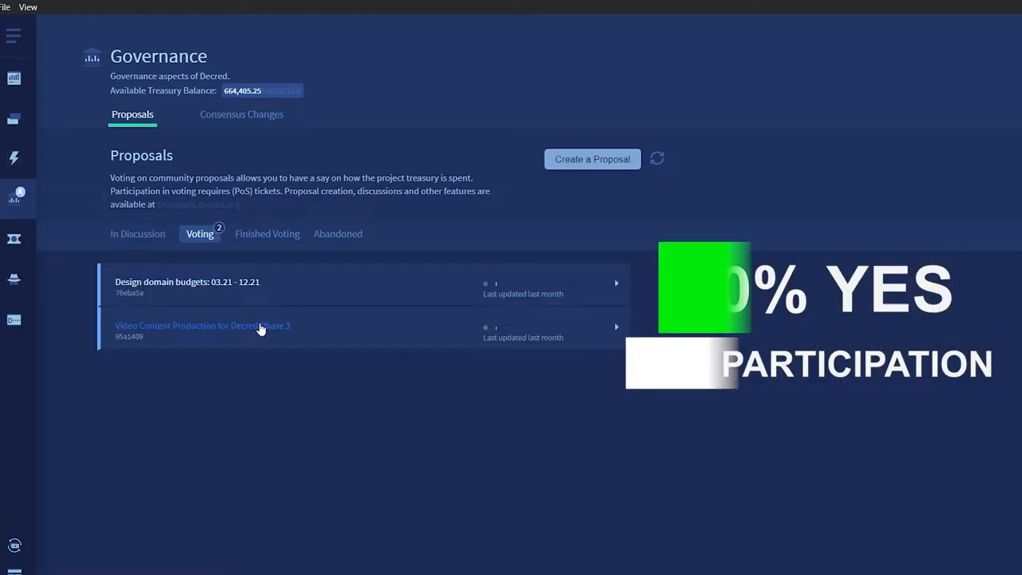
left_click(202, 325)
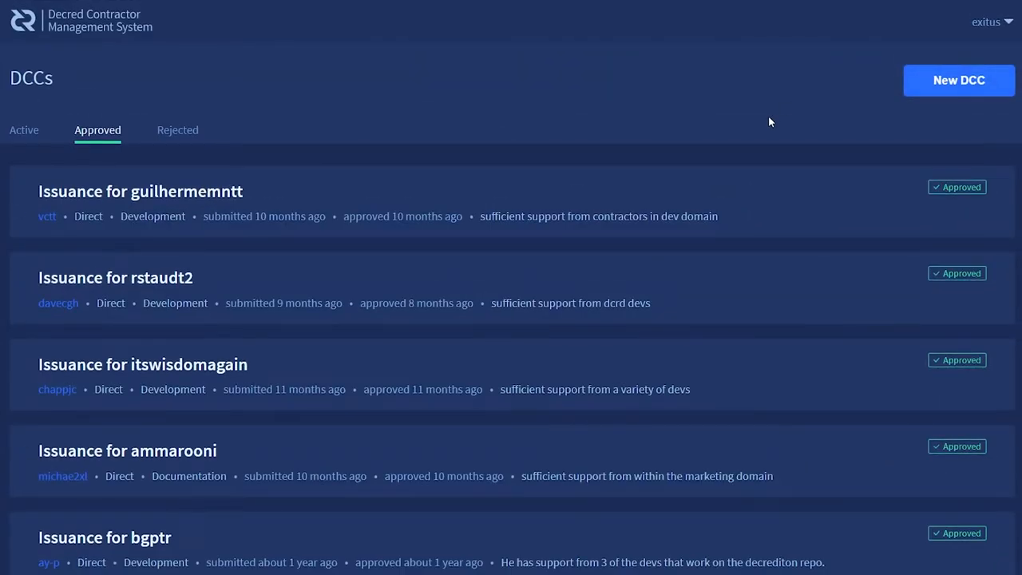
Select the Approved tab on the Contractor Management System's DCCs page.
left_click(959, 80)
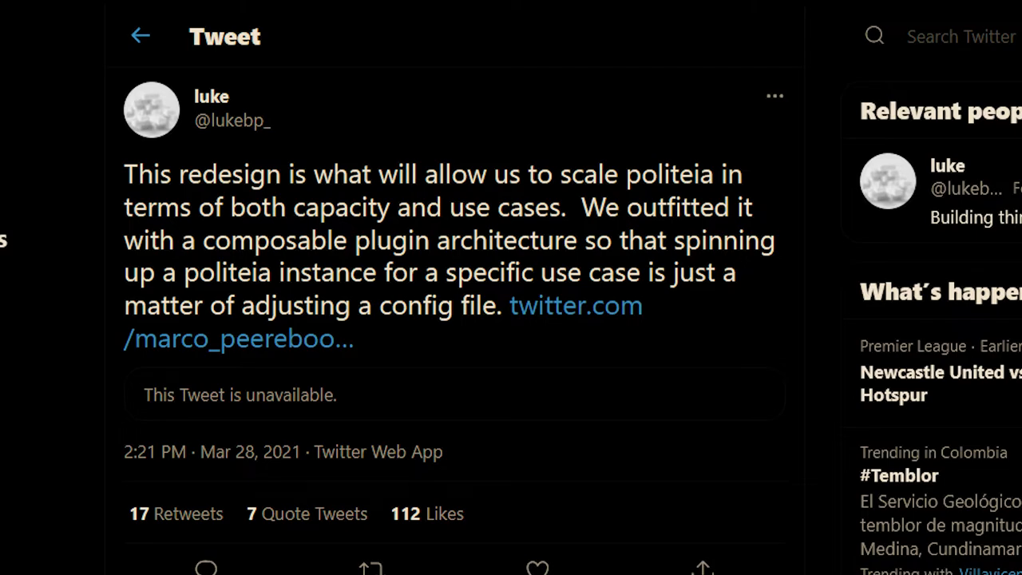
Browse the block explorer's Politeia proposals table and open the Decentralize Treasury Spending proposal.
scroll("down", 3)
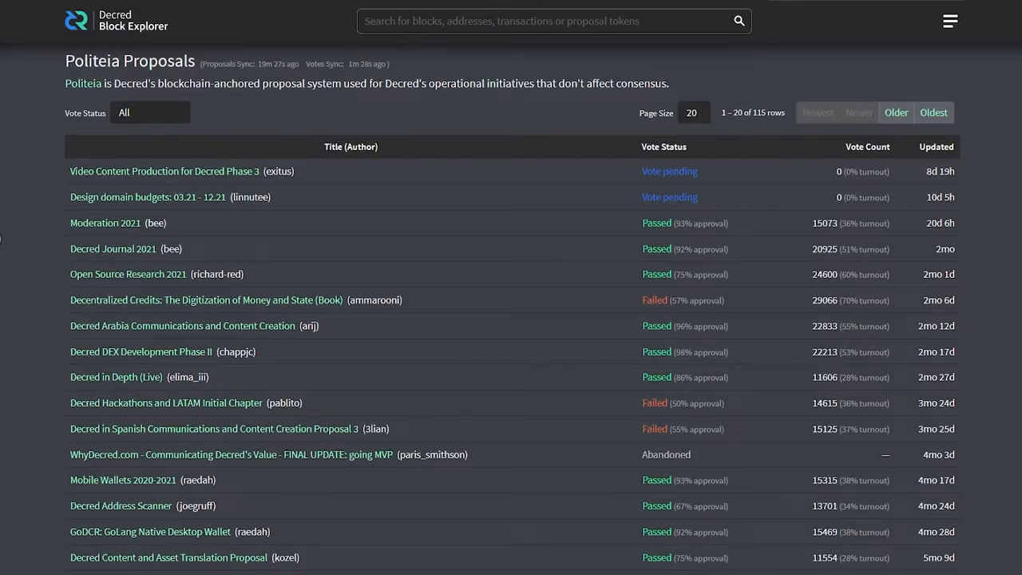
scroll("down", 3)
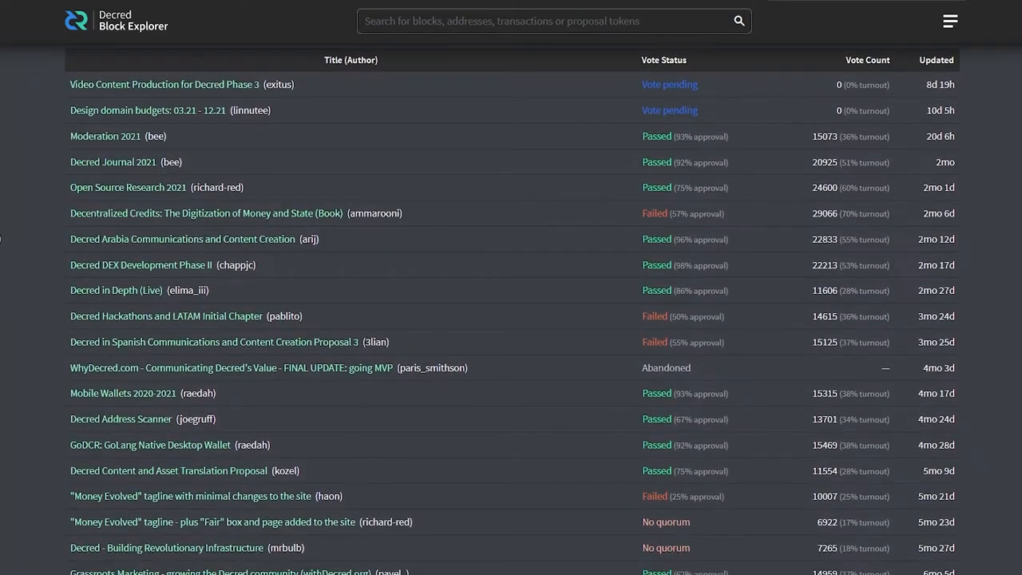
left_click(116, 290)
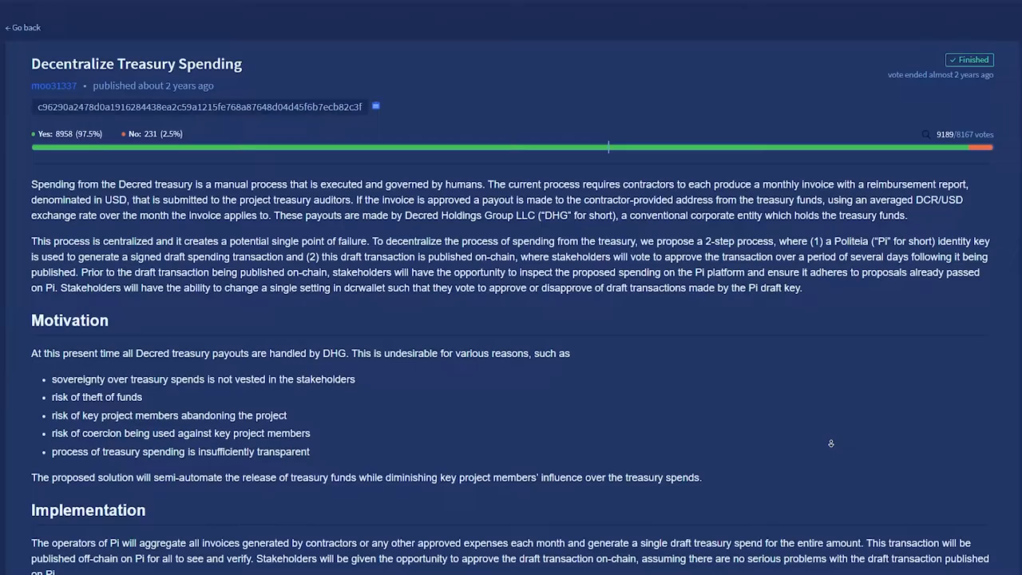
Scroll the Decentralize Treasury Spending proposal down to richard-red's detailed feedback comment.
scroll("down", 3)
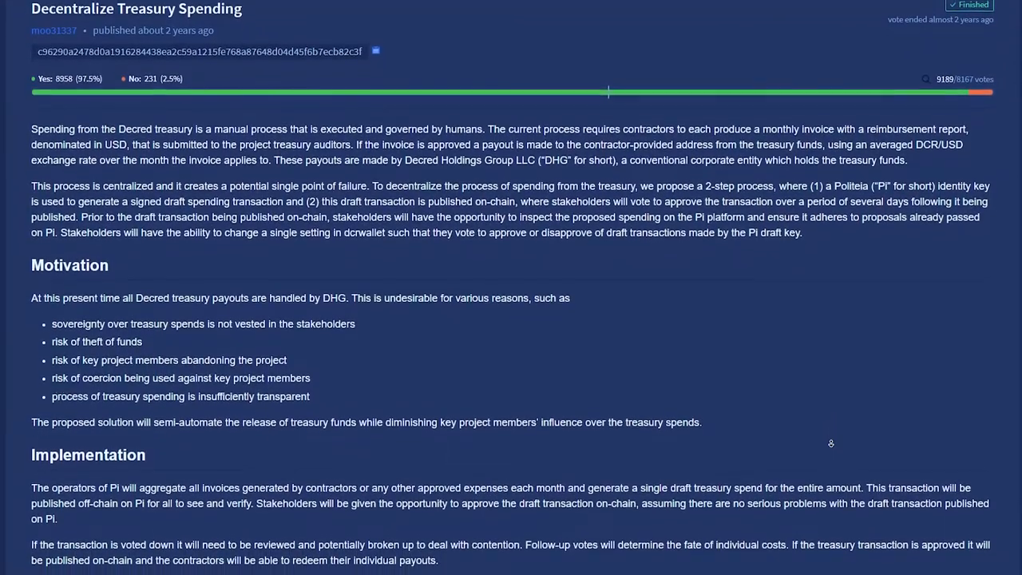
scroll("down", 3)
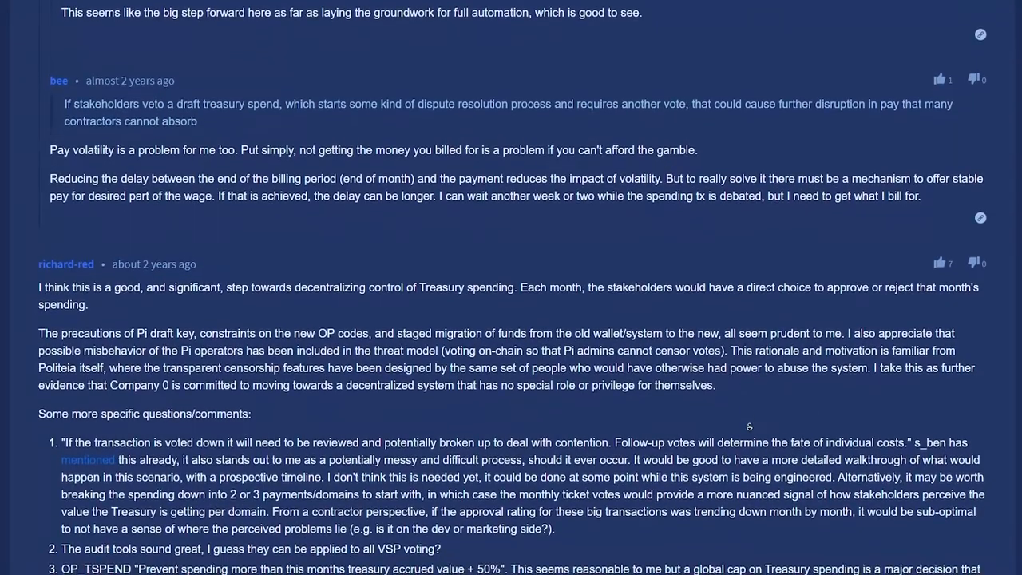
scroll("down", 3)
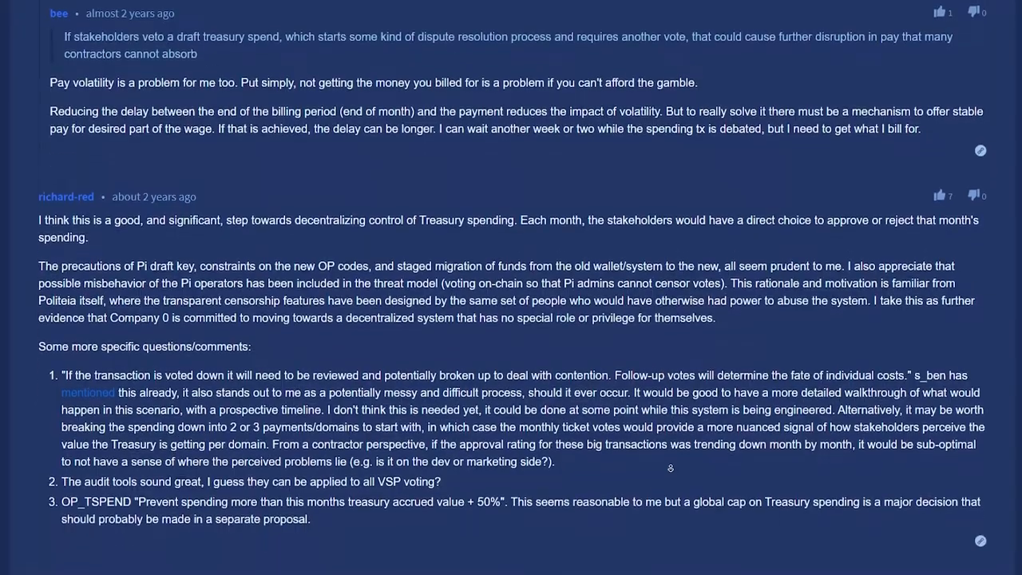